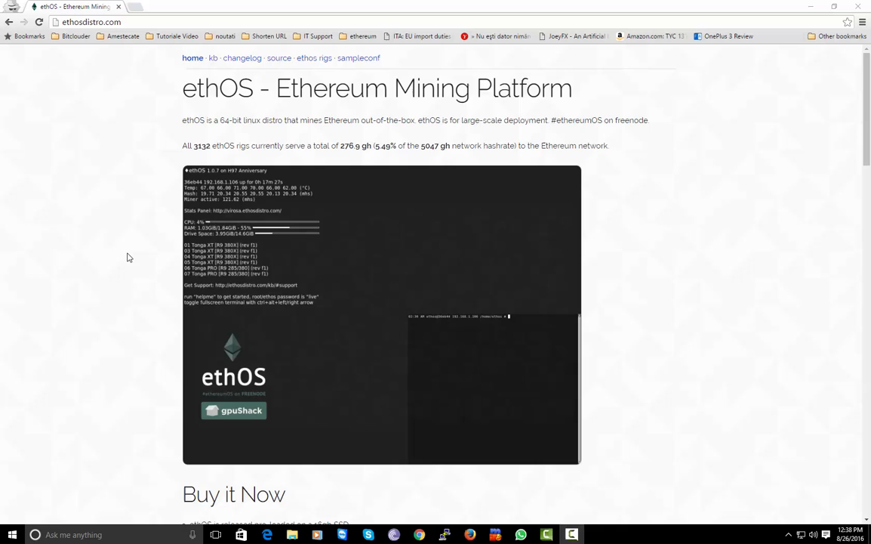
Scroll through the ethOS site page and back up to its top
scroll("down", 3)
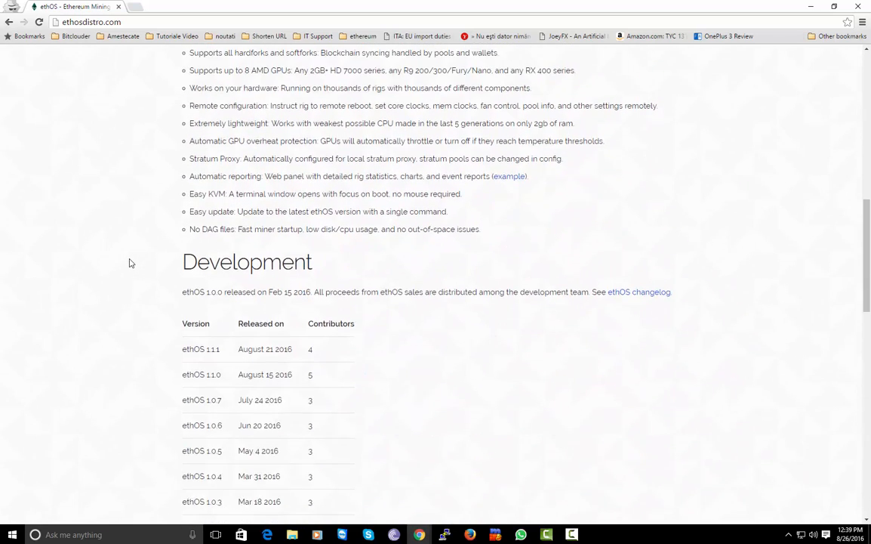
scroll("down", 3)
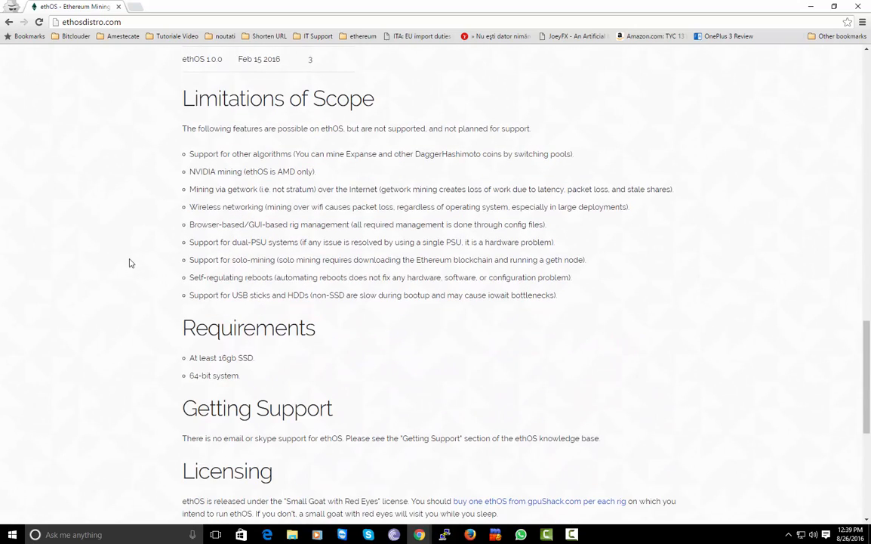
scroll("down", 3)
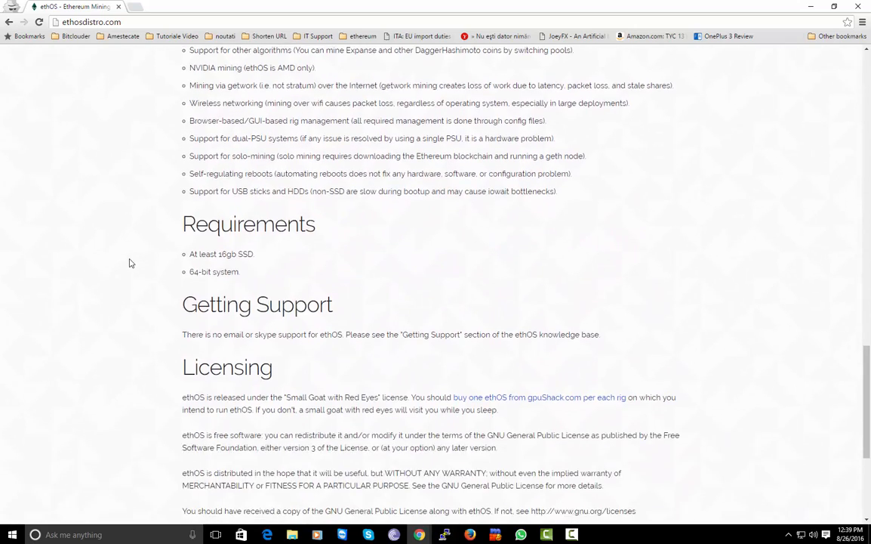
scroll("up", 3)
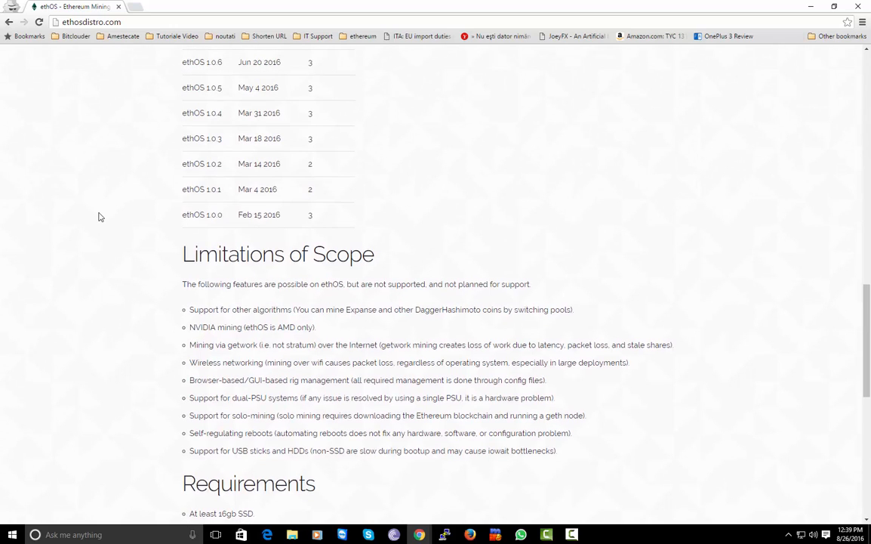
scroll("up", 3)
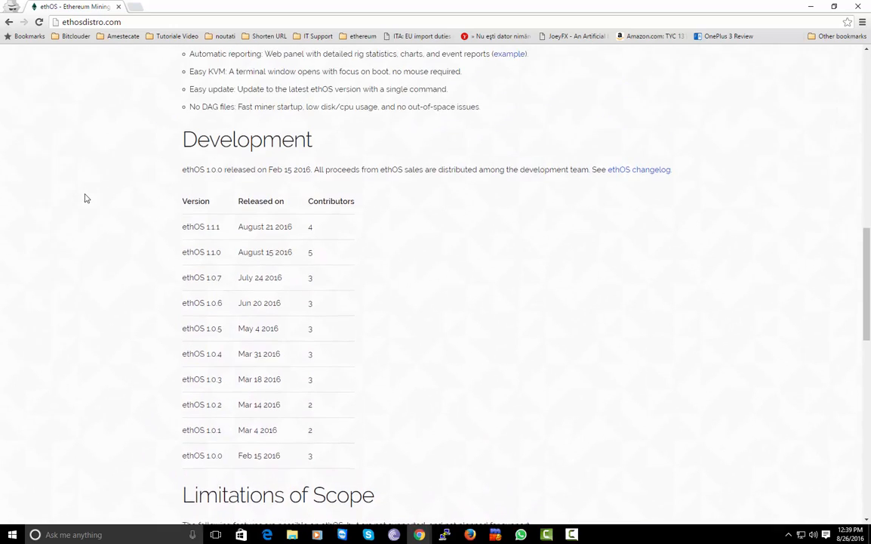
scroll("up", 3)
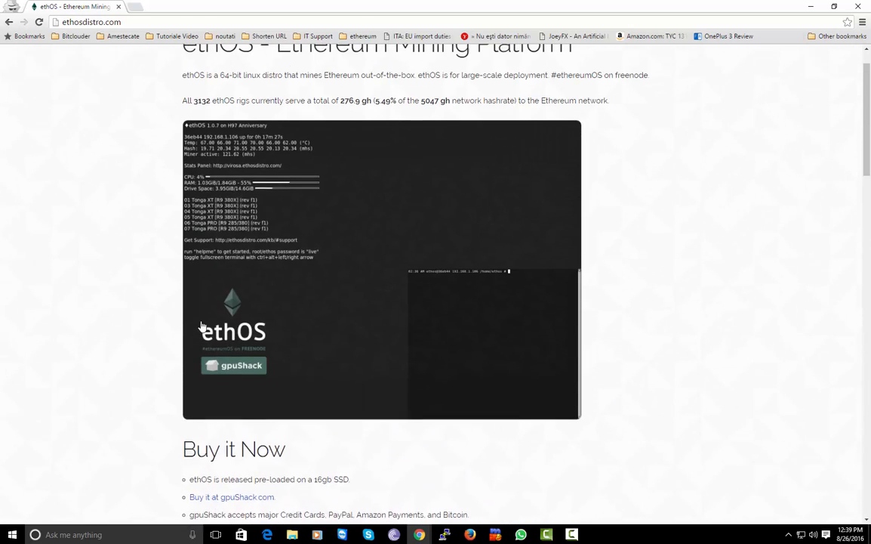
scroll("up", 3)
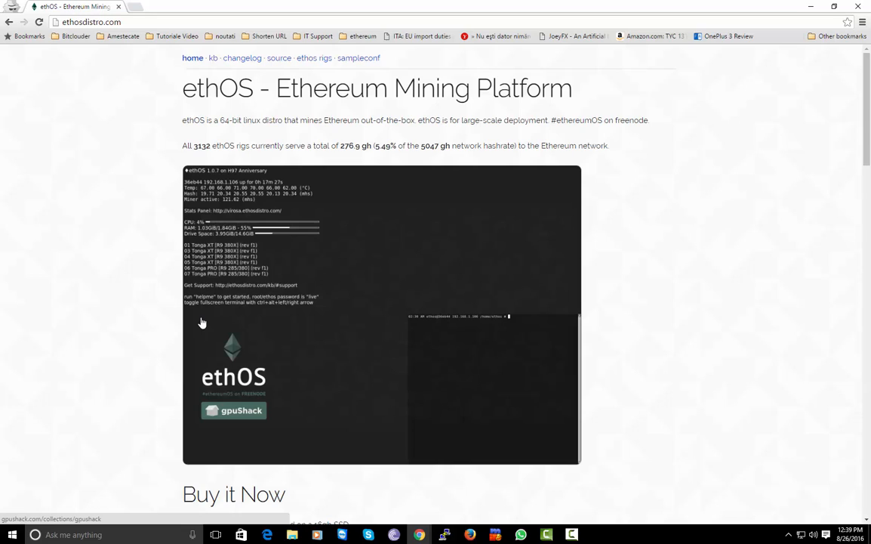
mouse_move(219, 97)
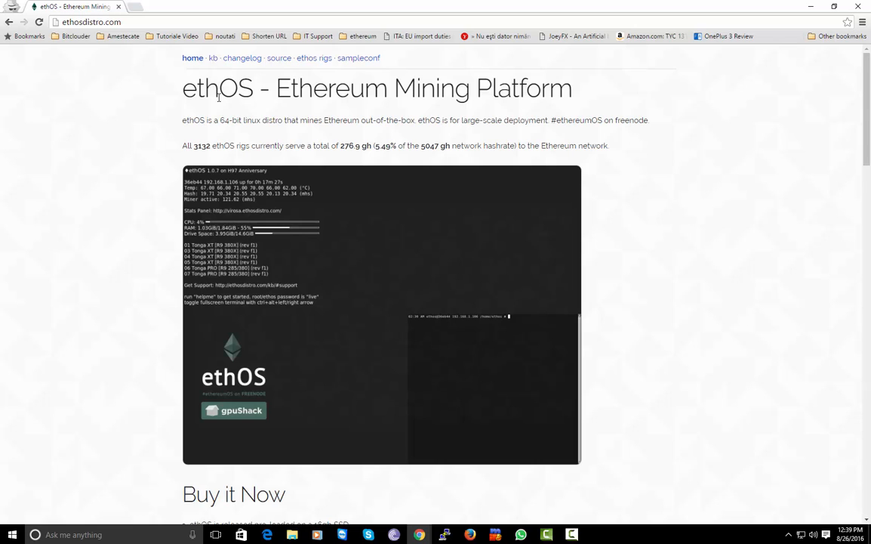
Go to gpushack.com in an incognito tab and scroll the store homepage
type("gp")
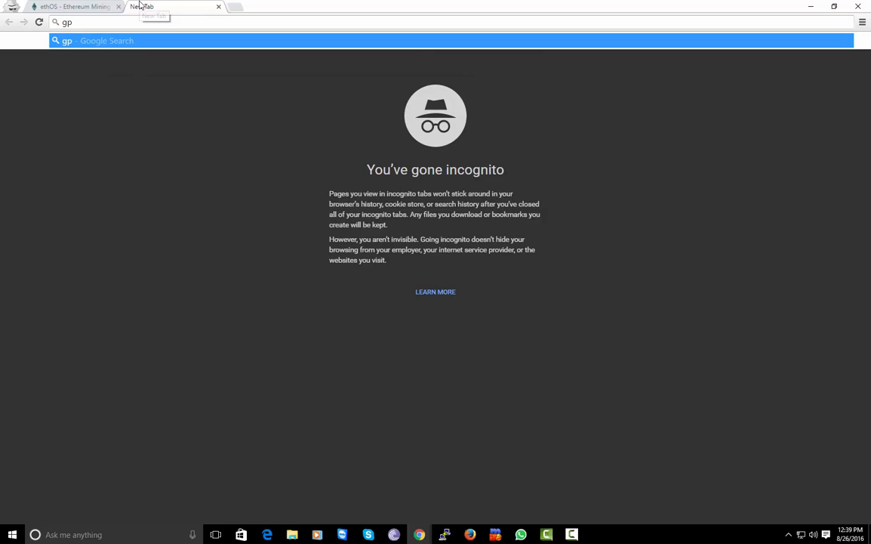
type("ushack.com")
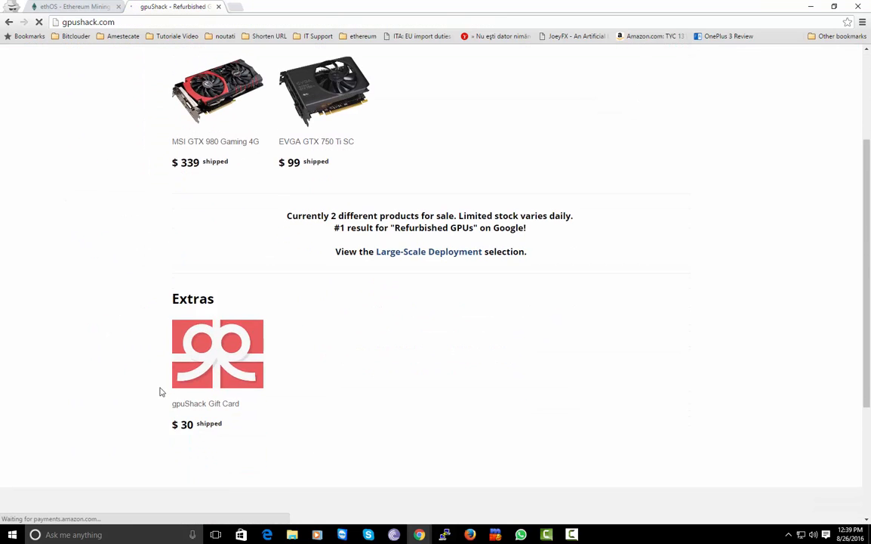
scroll("up", 3)
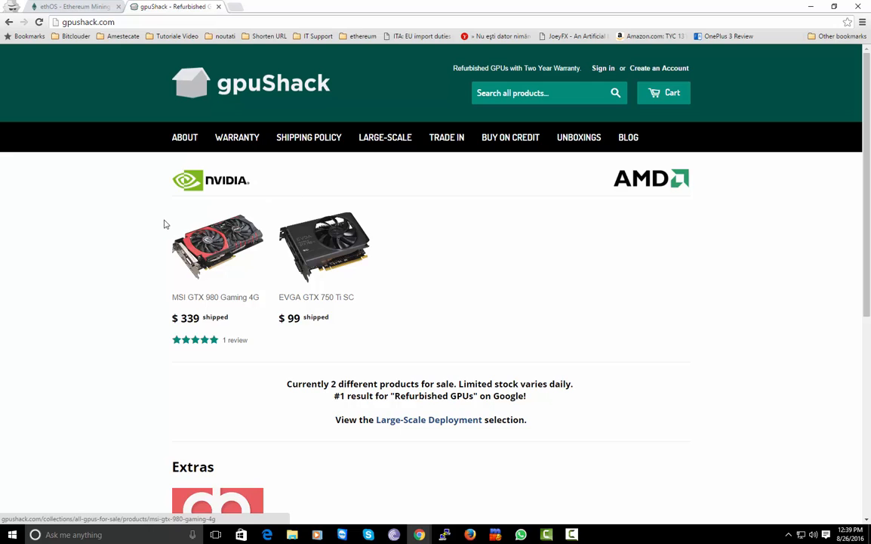
mouse_move(237, 138)
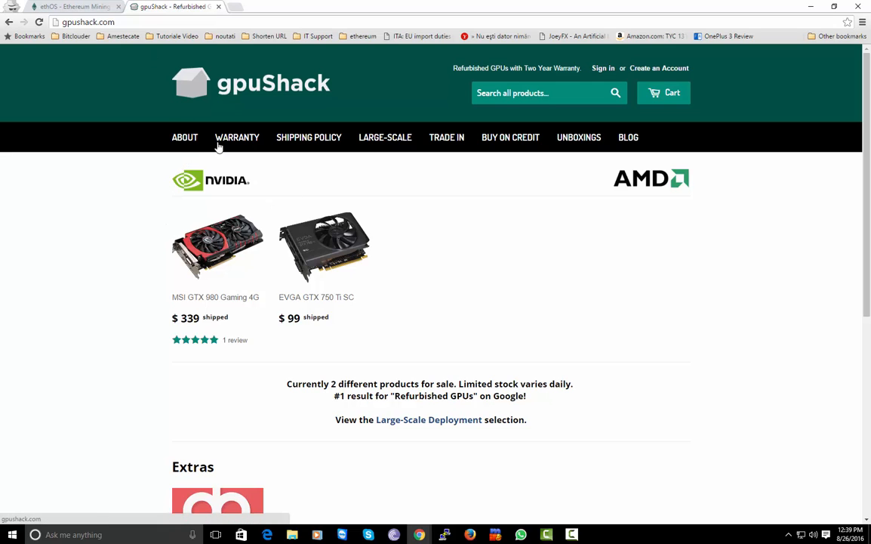
scroll("down", 3)
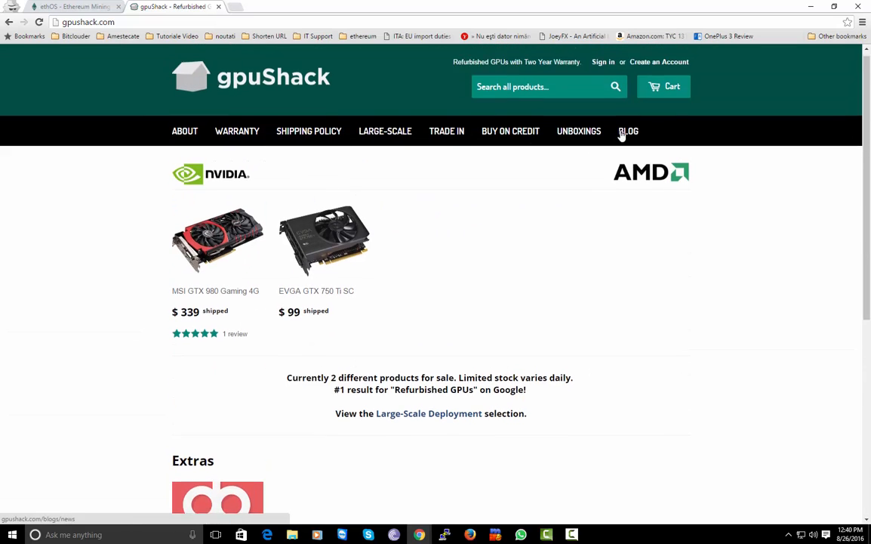
View gpuShack's YouTube Unboxing Videos page, then return to the ethOS site tab
left_click(578, 129)
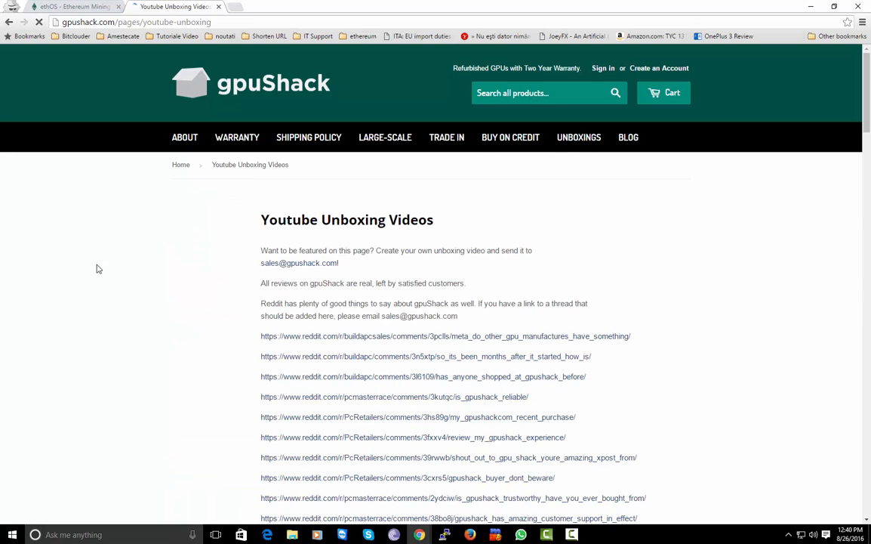
scroll("down", 3)
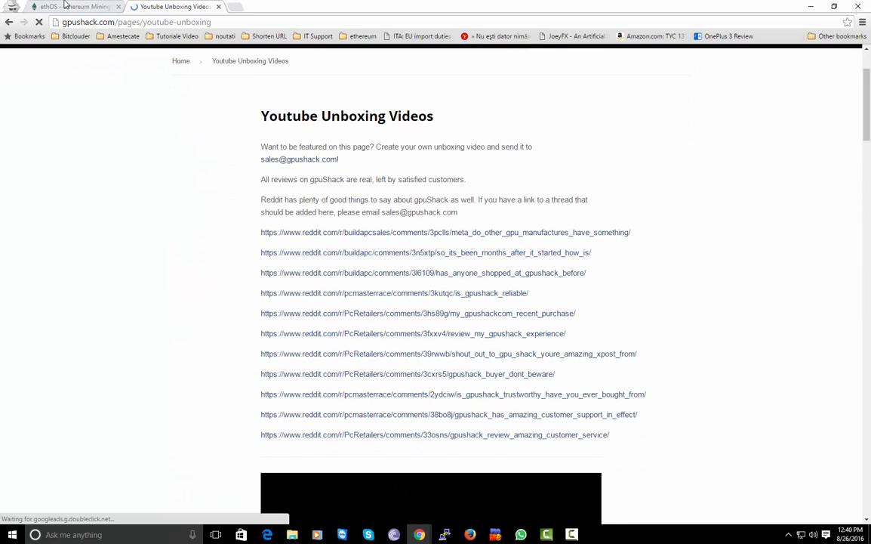
left_click(73, 6)
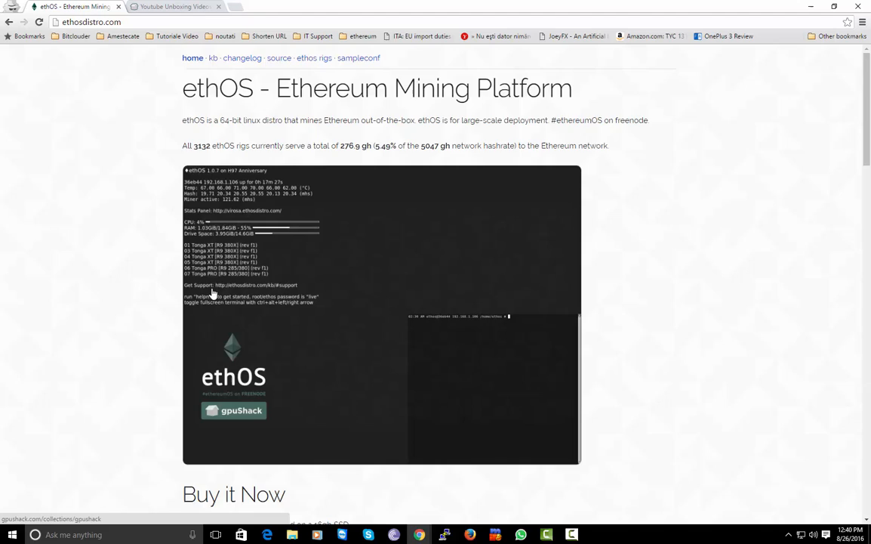
Look over gpuShack's ethOS Commercial Deployment products, then scroll the ethOS page back to its top
scroll("down", 3)
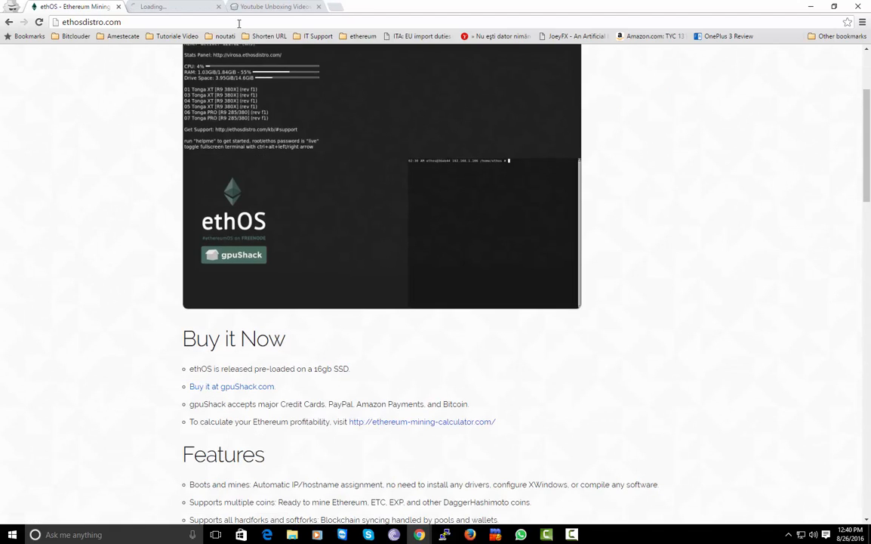
left_click(231, 387)
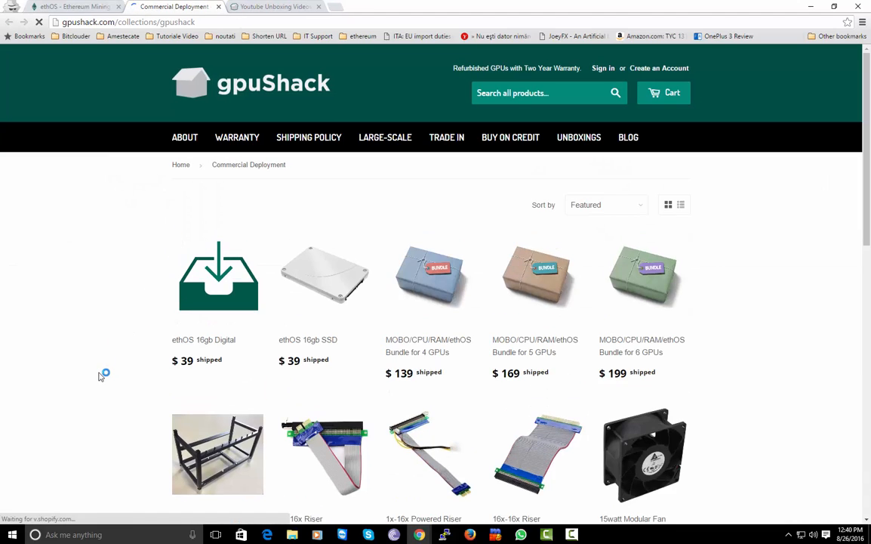
scroll("down", 3)
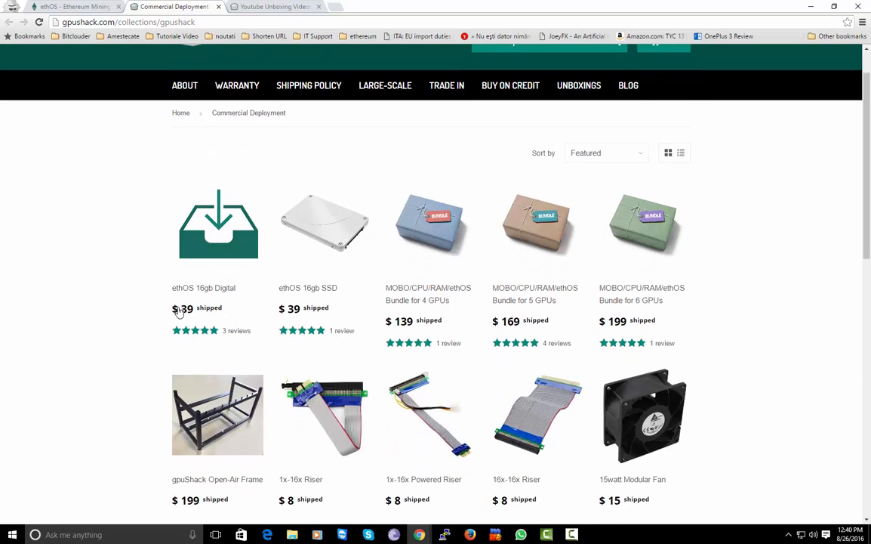
mouse_move(208, 320)
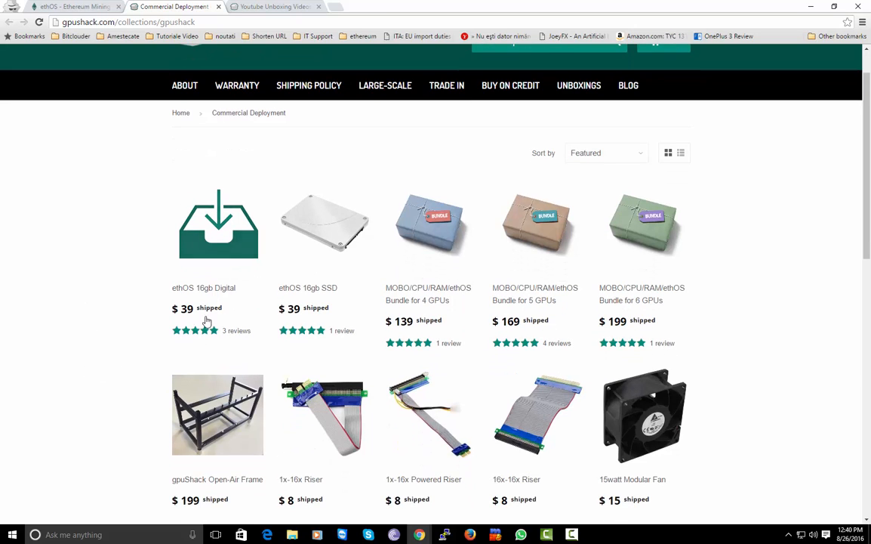
mouse_move(130, 318)
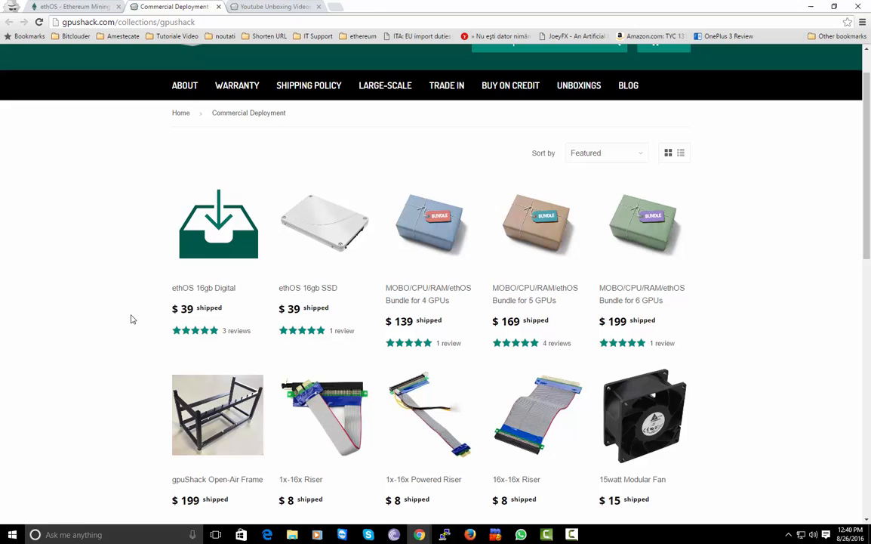
mouse_move(378, 278)
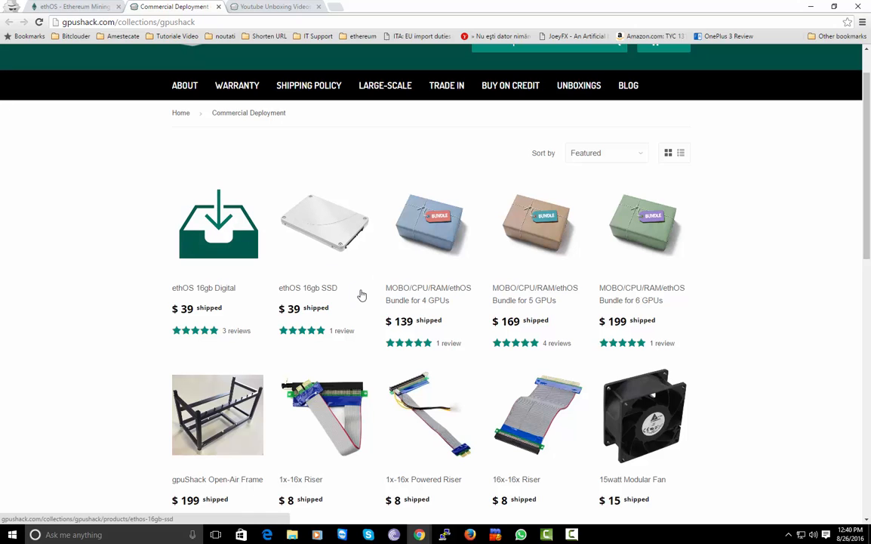
mouse_move(359, 308)
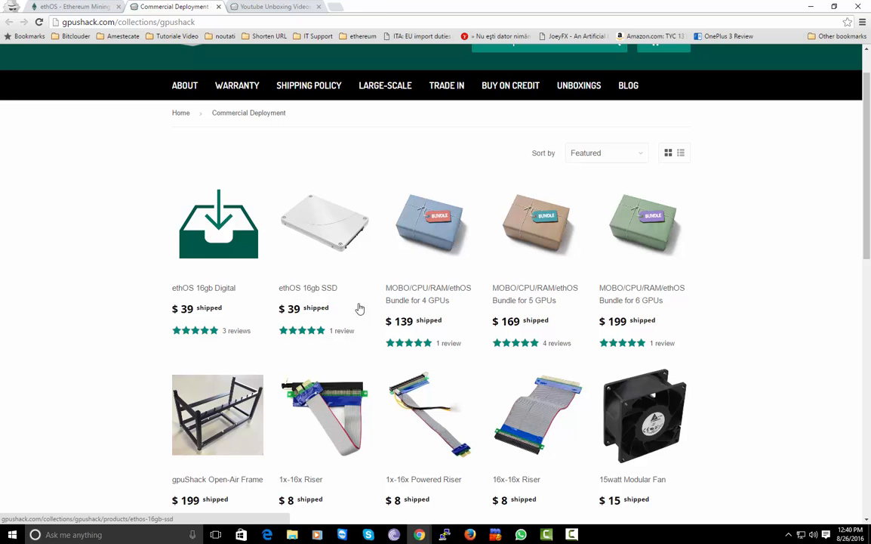
mouse_move(160, 359)
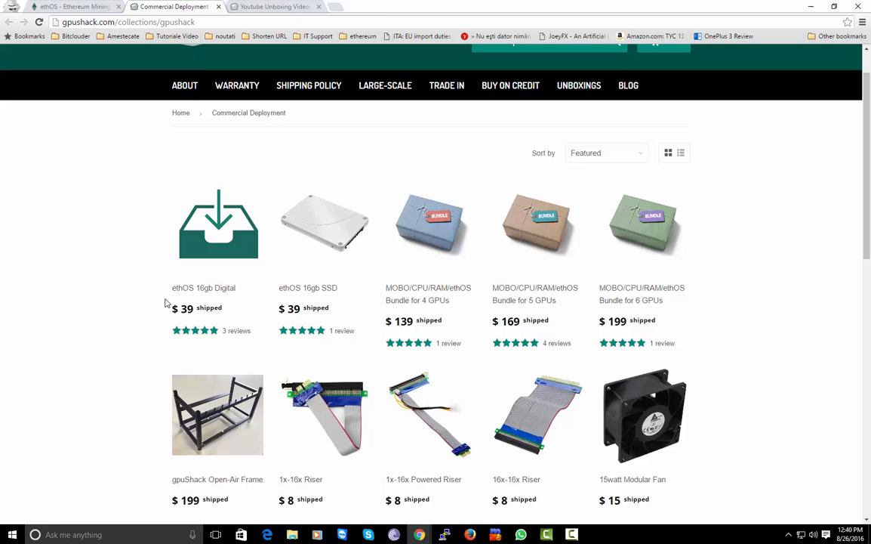
mouse_move(247, 240)
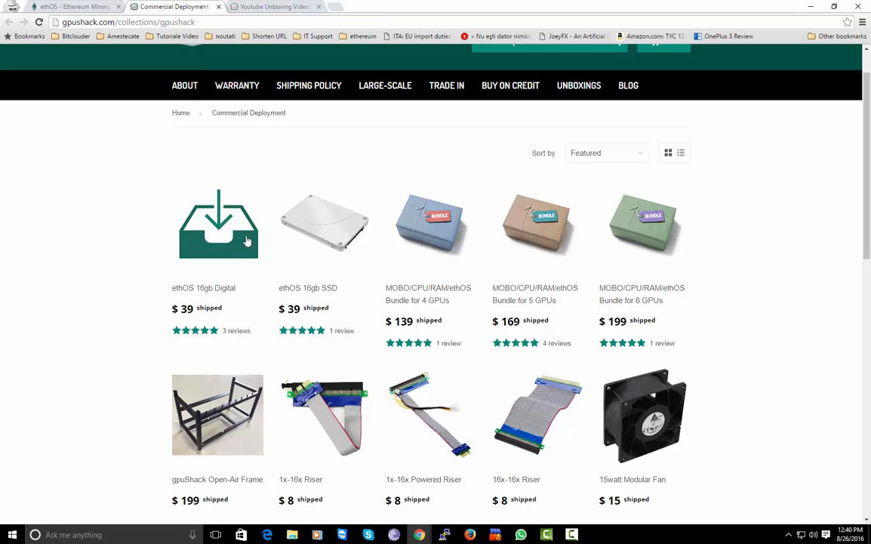
mouse_move(194, 293)
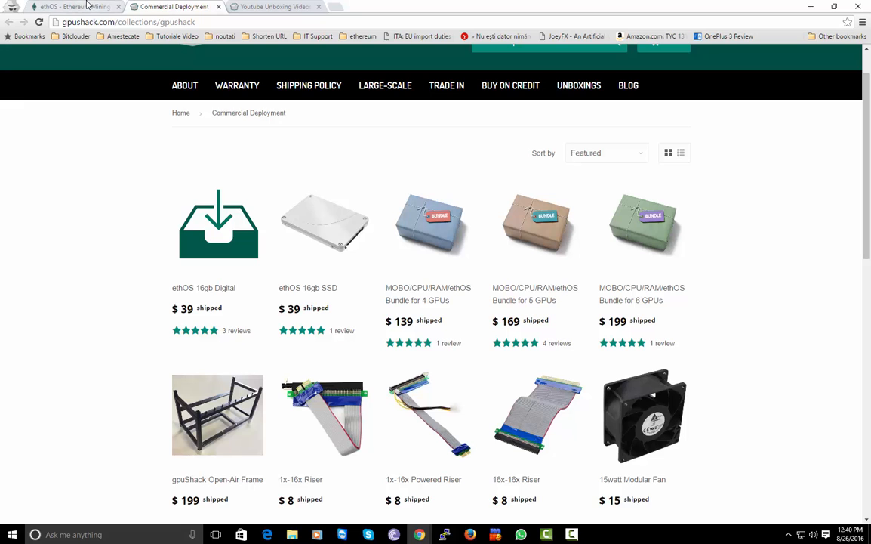
mouse_move(76, 6)
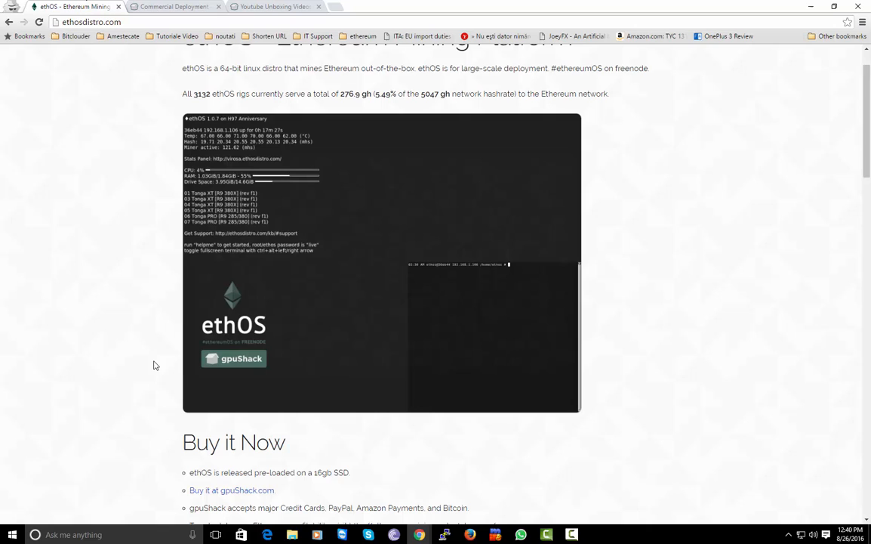
mouse_move(152, 376)
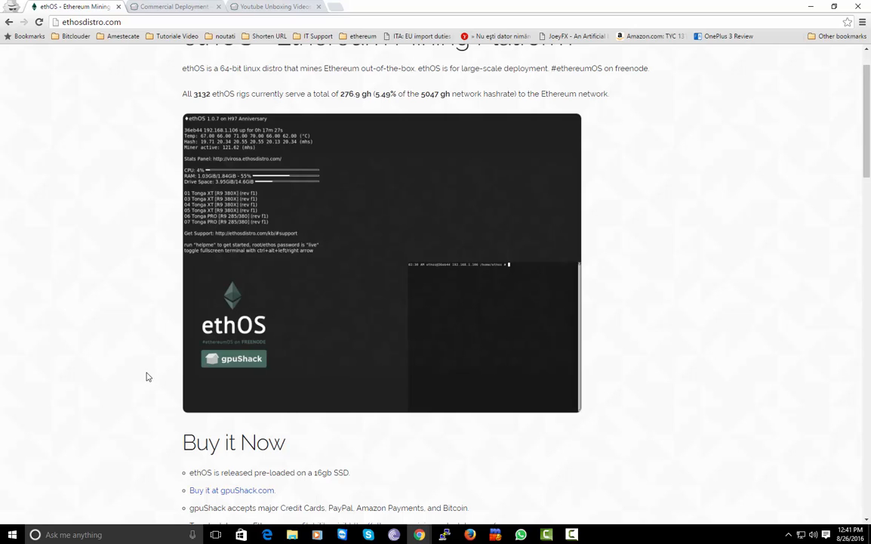
scroll("up", 3)
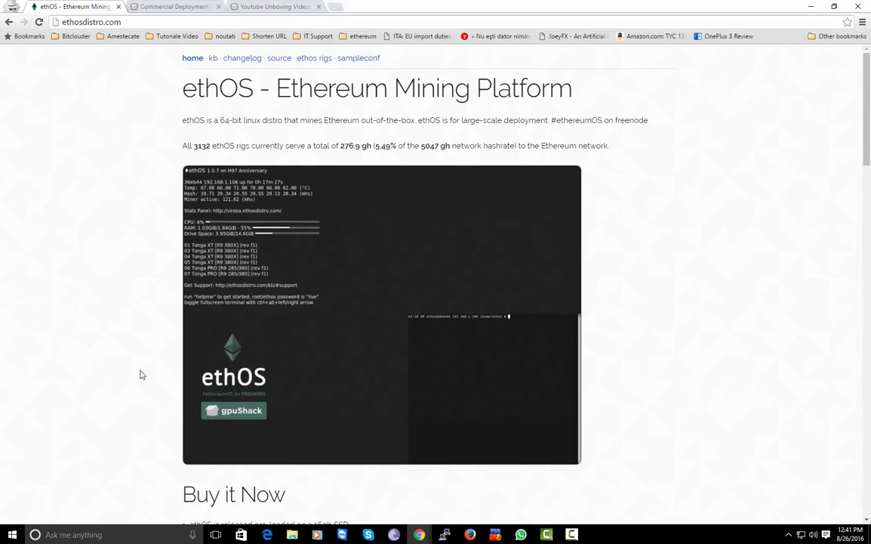
mouse_move(109, 408)
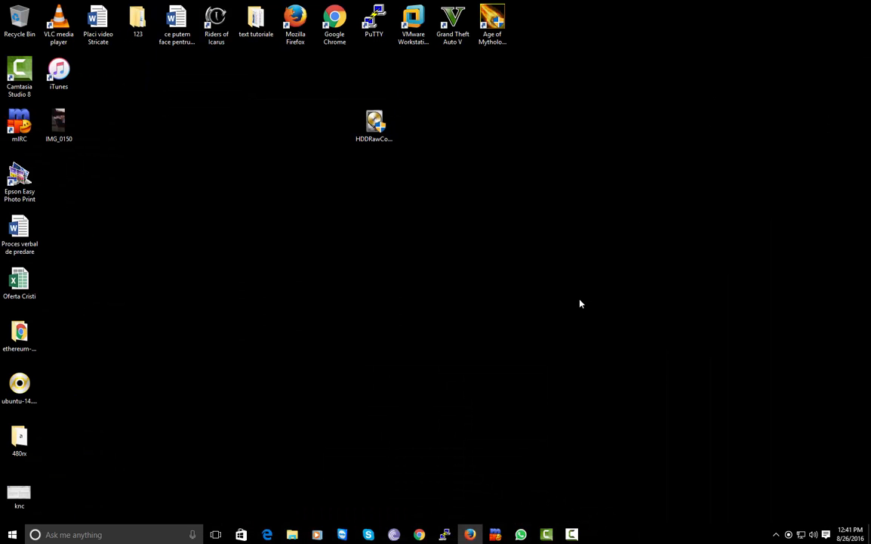
Launch the HDDRawCopy portable program from the desktop
left_click(375, 124)
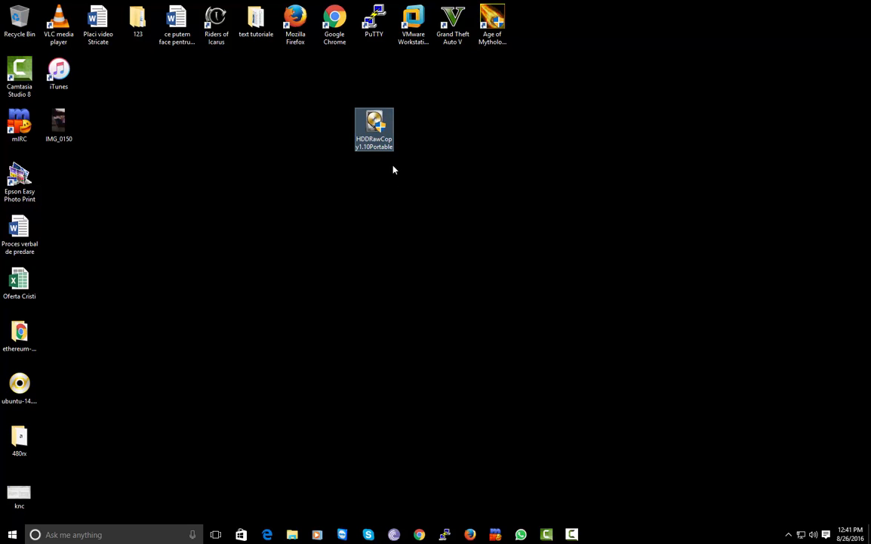
mouse_move(375, 128)
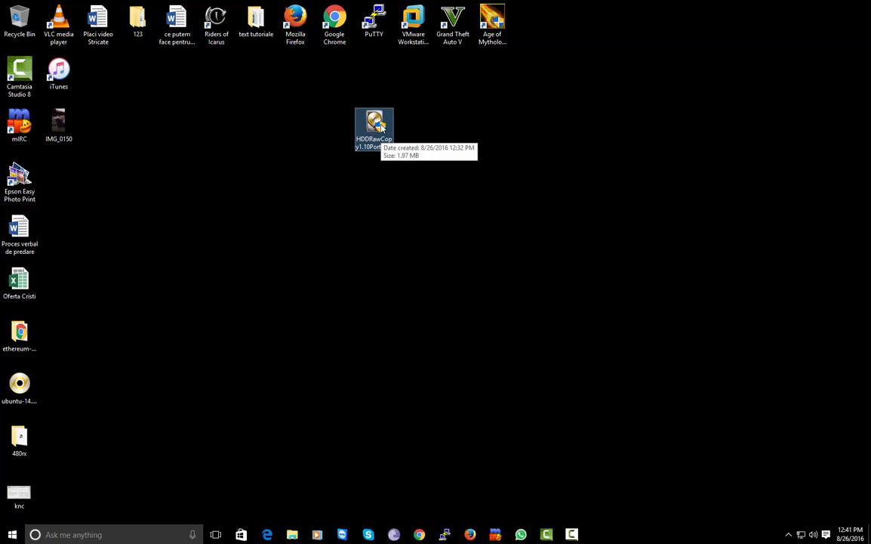
double_click(375, 124)
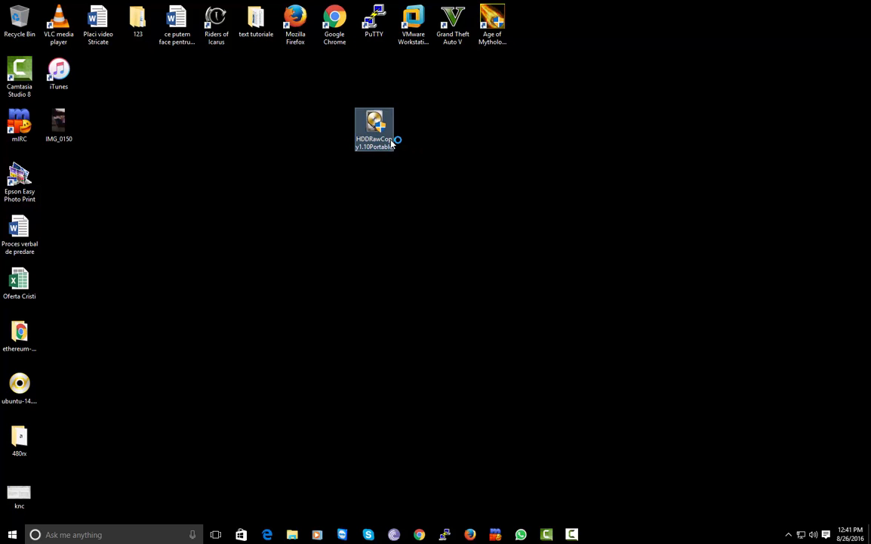
Run HDD Raw Copy Tool and choose the FILE row to browse for a source image
double_click(374, 129)
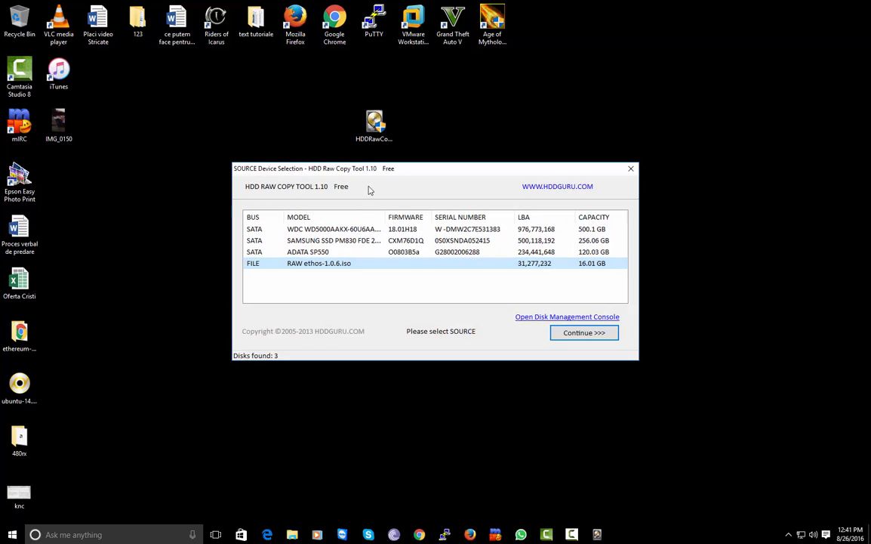
mouse_move(317, 178)
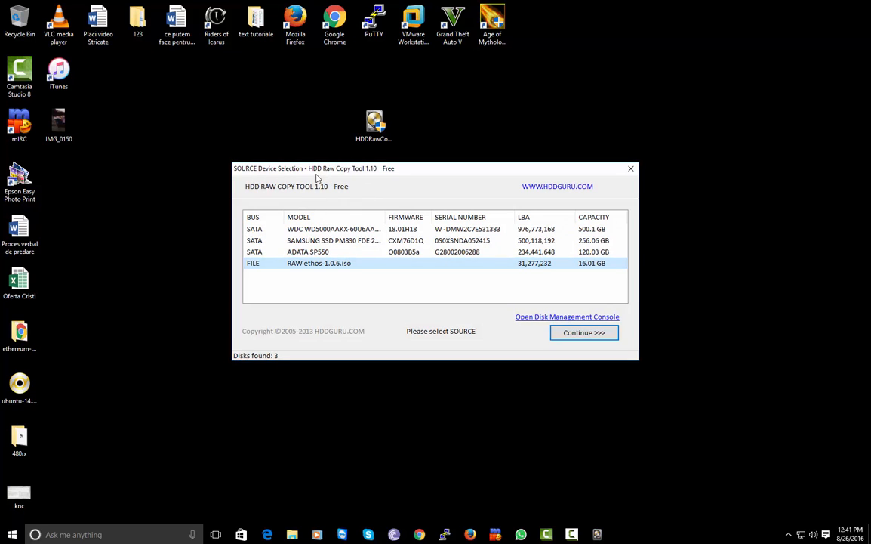
mouse_move(389, 191)
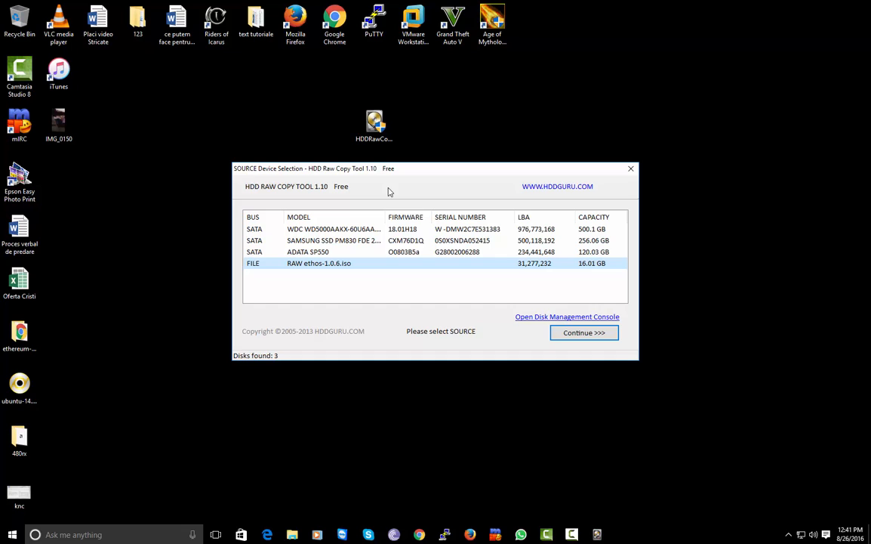
left_click(332, 240)
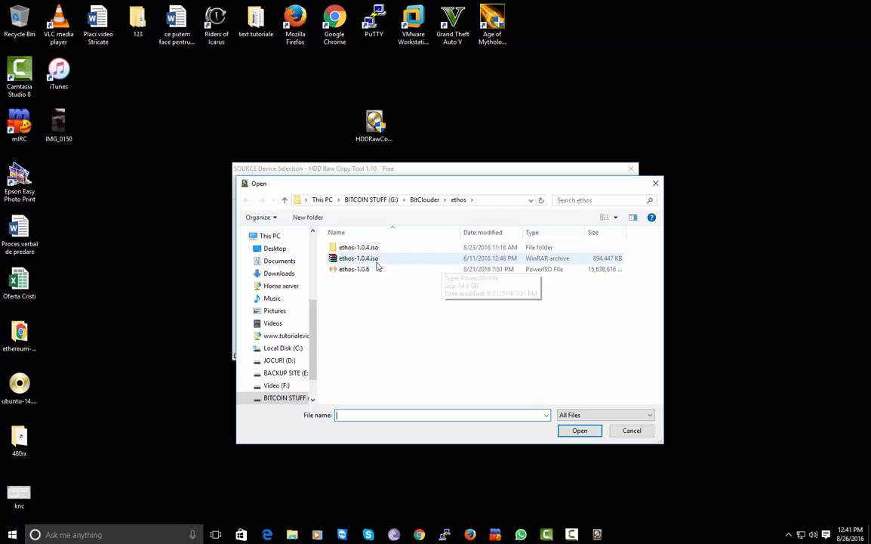
mouse_move(354, 268)
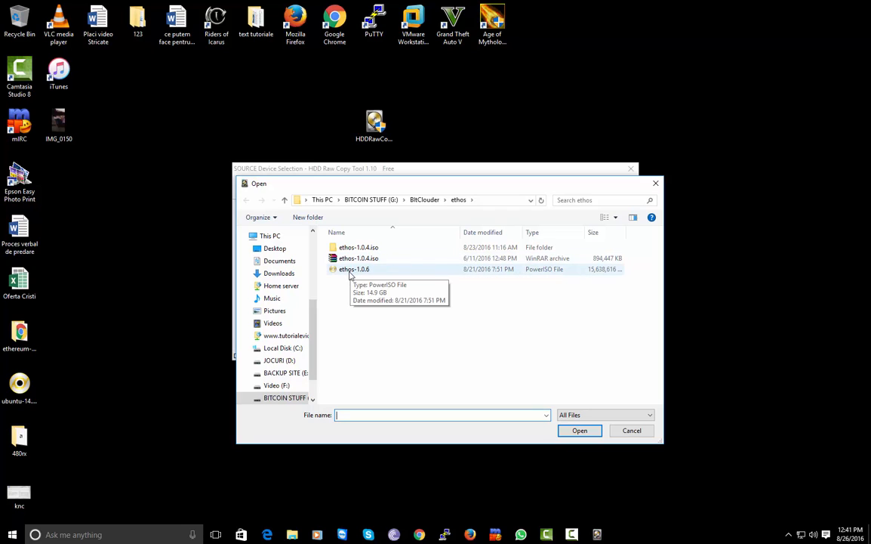
Select the ethos-1.0.6 image file from the ethos folder as the copy source
left_click(353, 269)
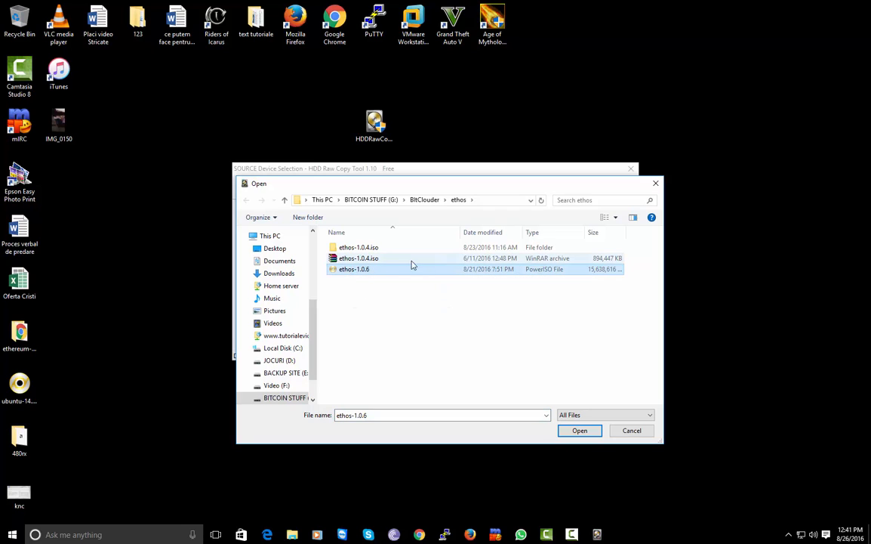
left_click(353, 269)
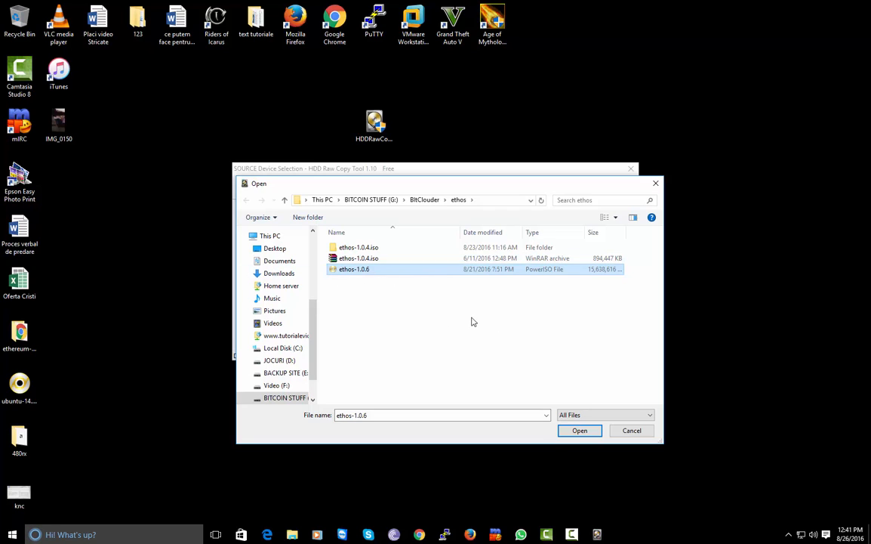
mouse_move(444, 347)
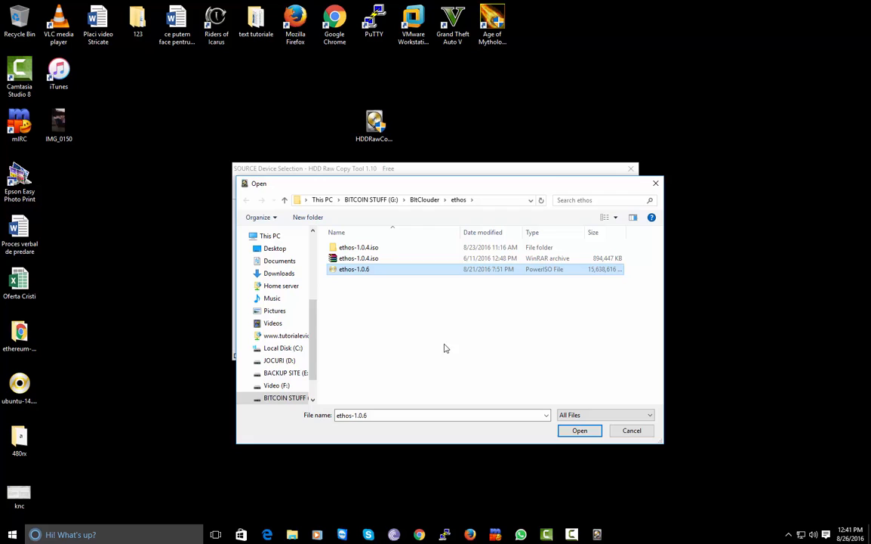
mouse_move(562, 403)
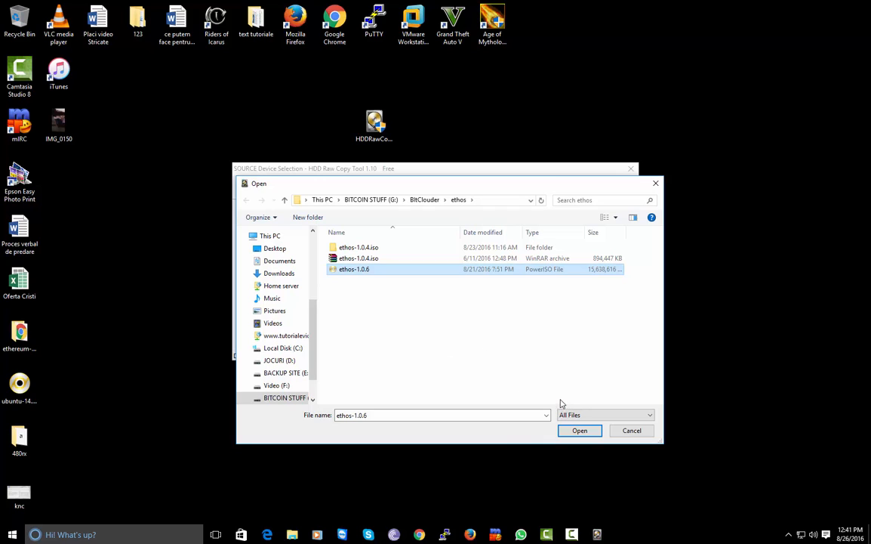
mouse_move(492, 337)
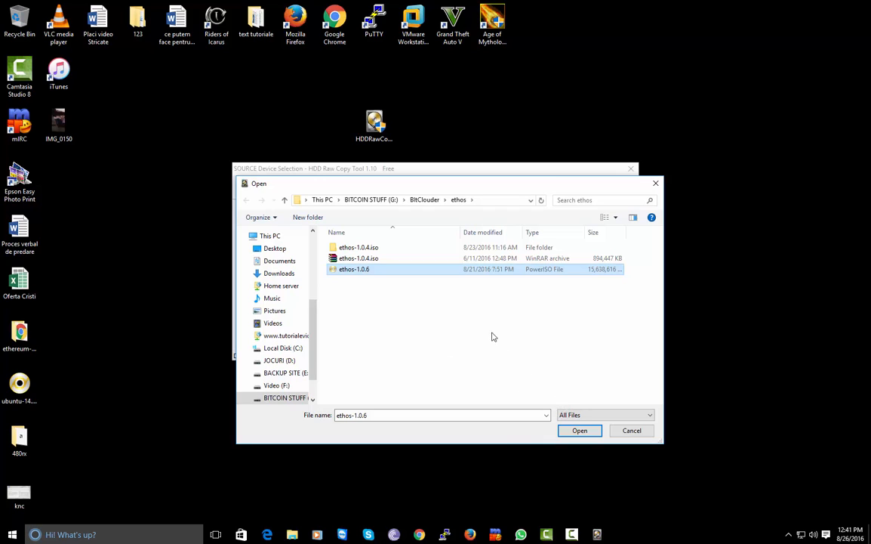
left_click(580, 429)
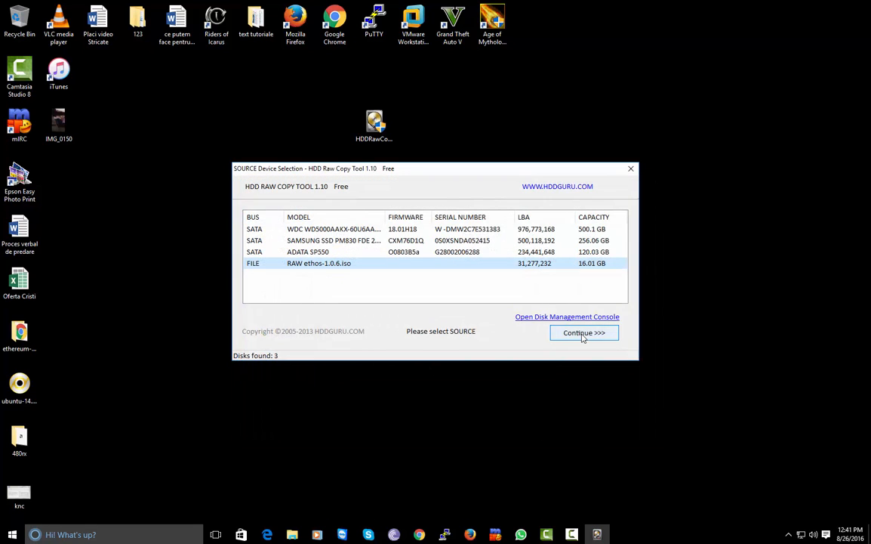
Accept the ethos-1.0.6.iso source and continue to target drive selection
left_click(332, 230)
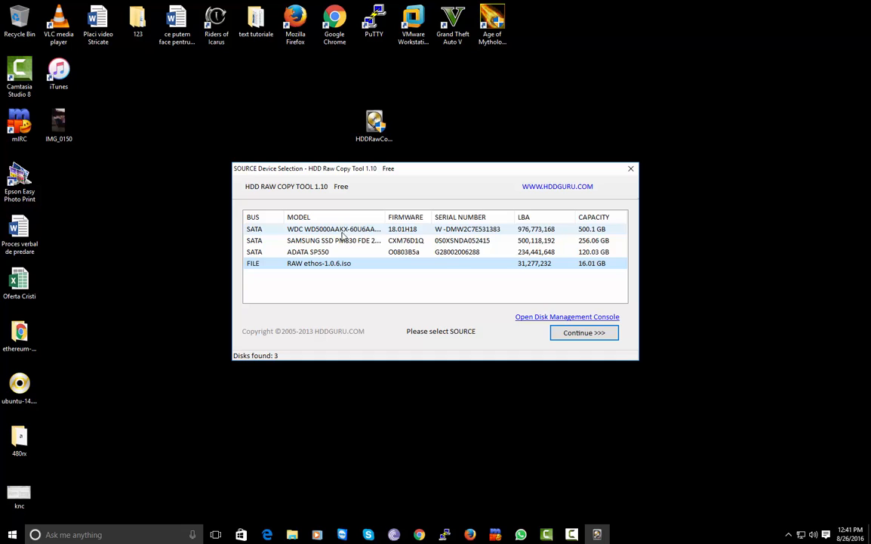
left_click(308, 250)
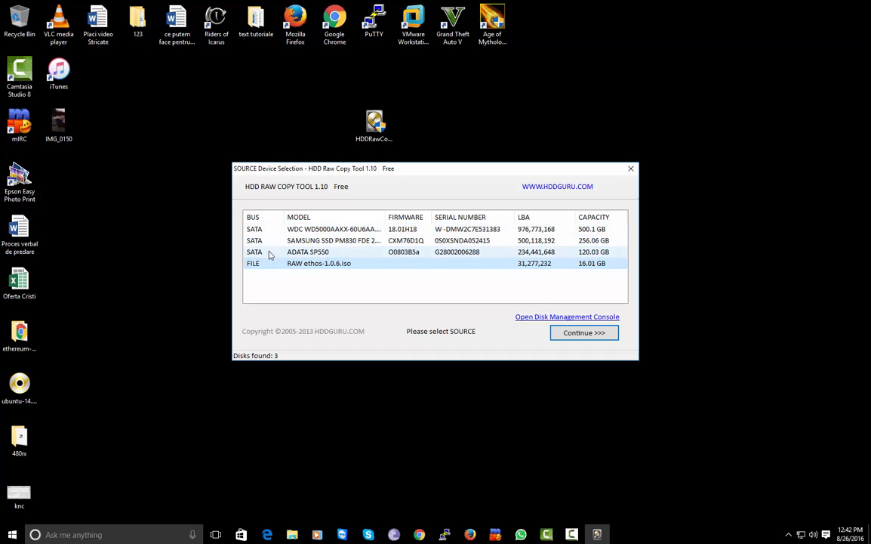
mouse_move(384, 253)
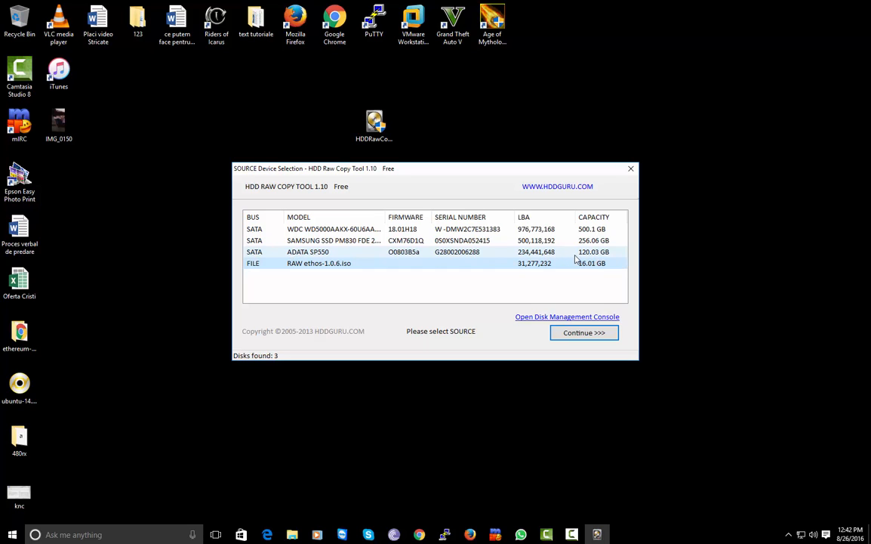
mouse_move(604, 260)
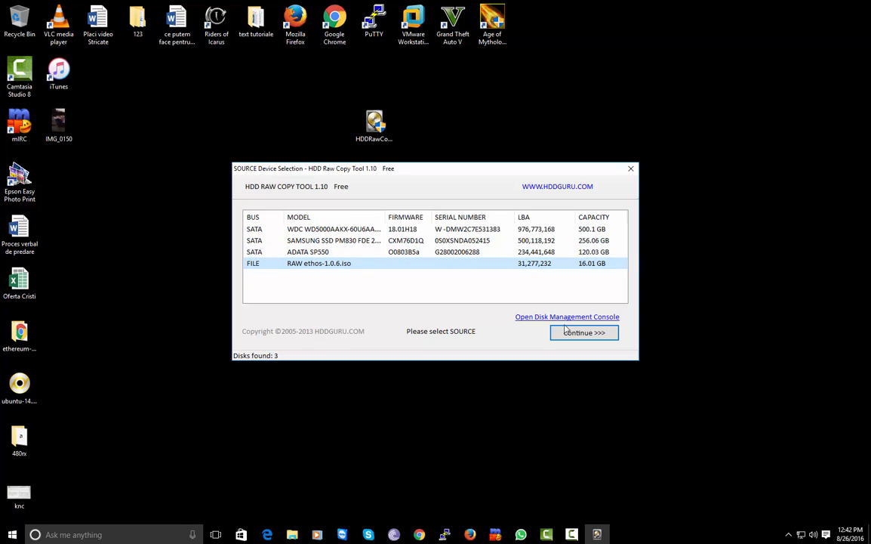
left_click(583, 333)
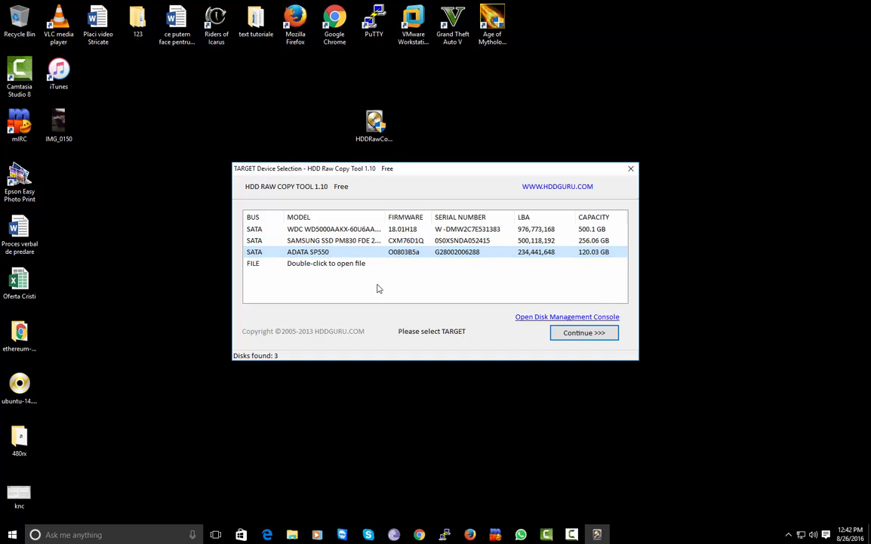
Set the 120 GB ADATA SP550 SSD as the copy target and continue
left_click(326, 263)
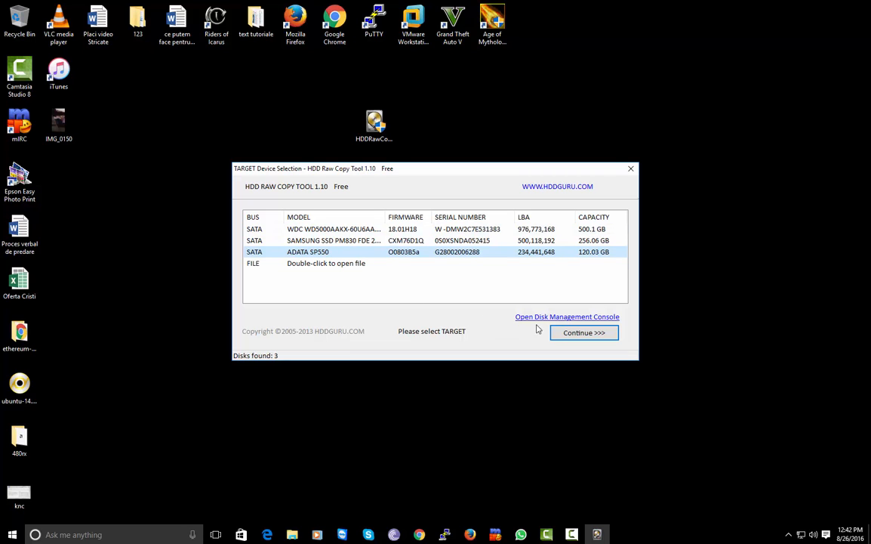
left_click(583, 332)
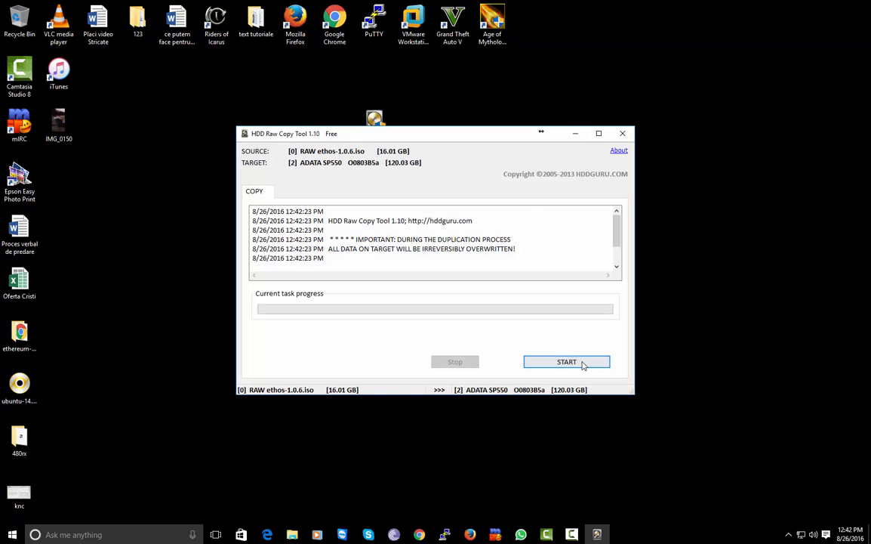
Start writing the ethOS image onto the ADATA SP550 SSD
left_click(567, 361)
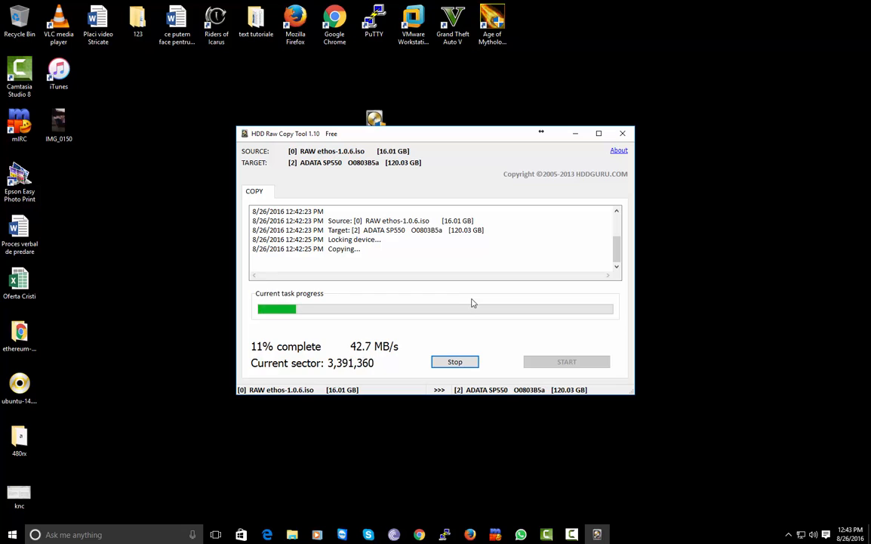
mouse_move(161, 395)
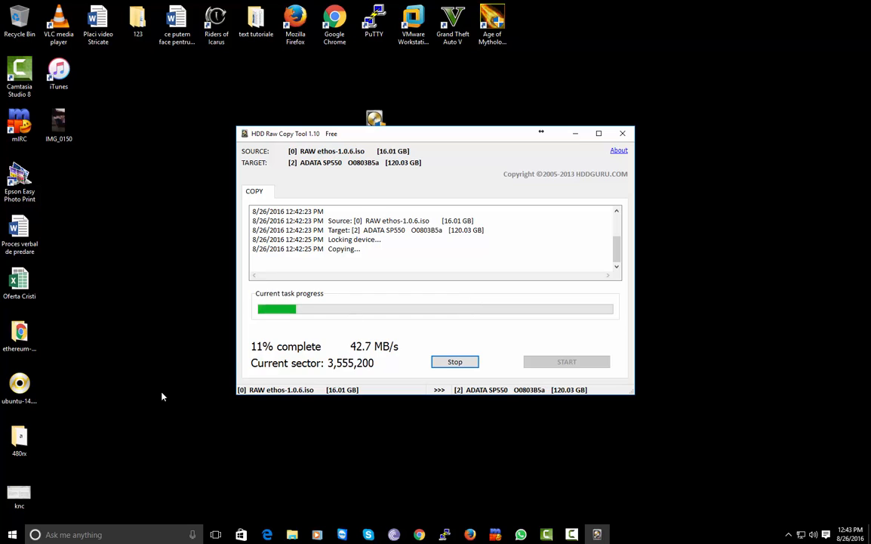